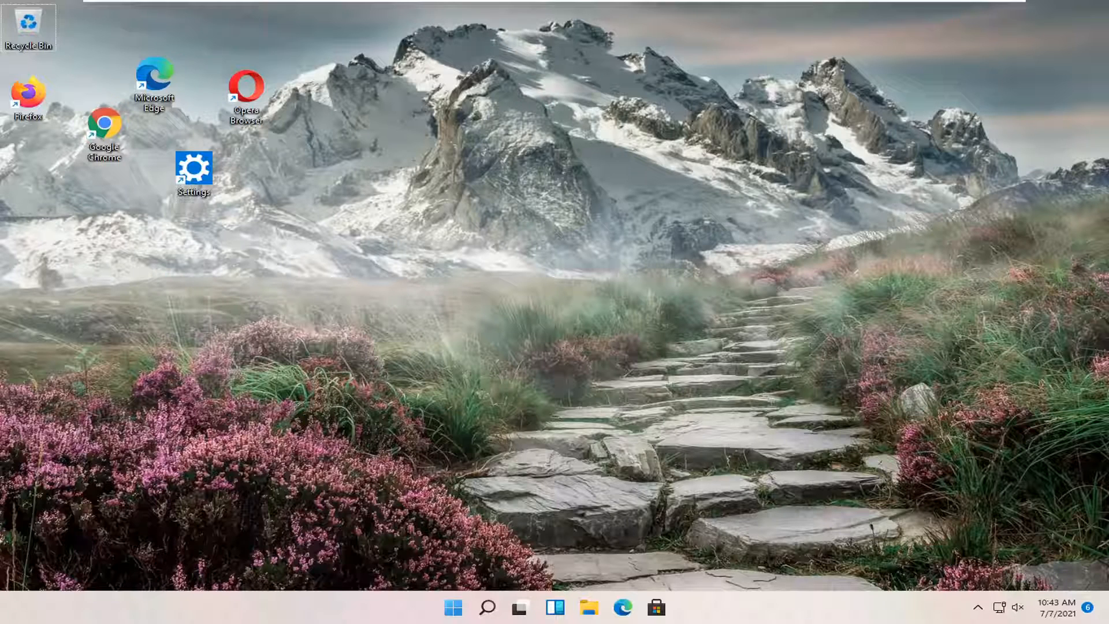
mouse_move(226, 134)
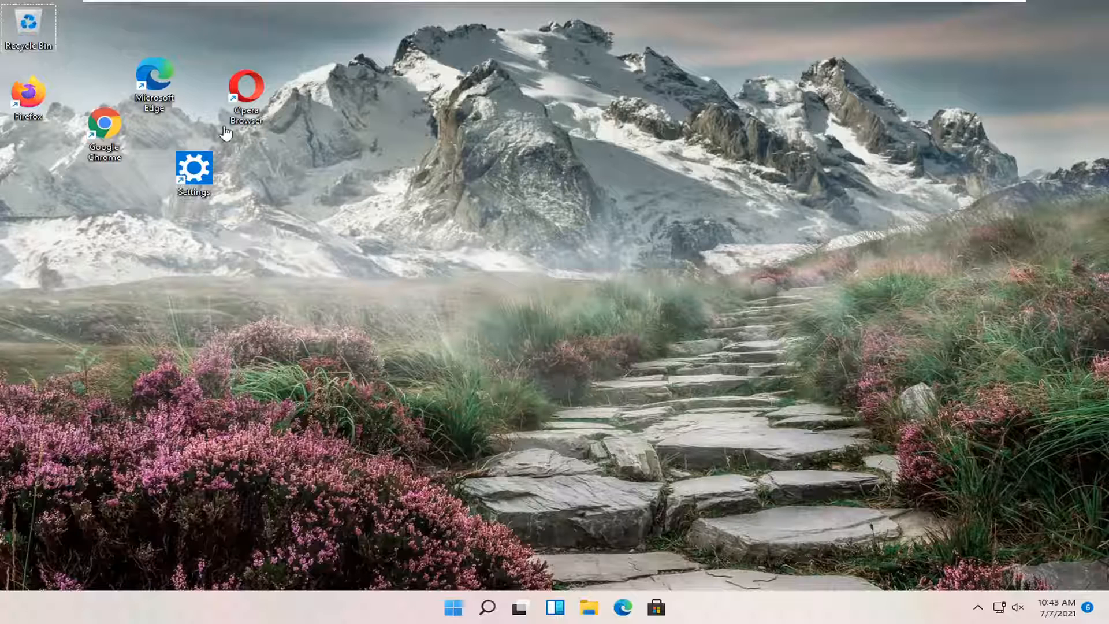
Drag the Microsoft Edge shortcut lower and move the Firefox shortcut to a new spot.
left_click_drag(154, 85, 161, 124)
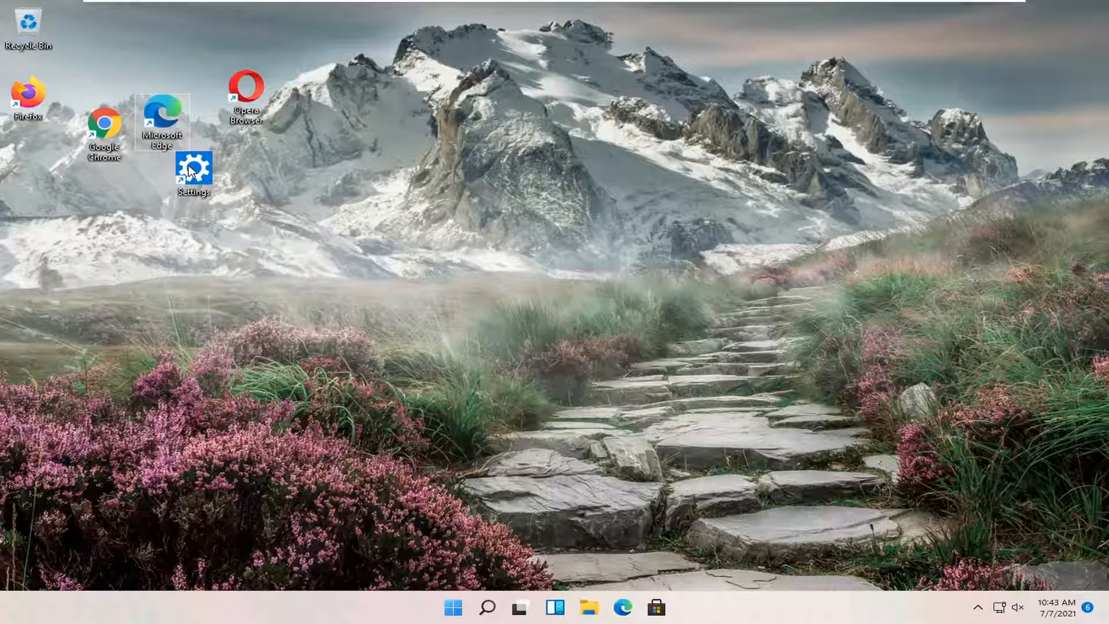
left_click_drag(193, 170, 210, 145)
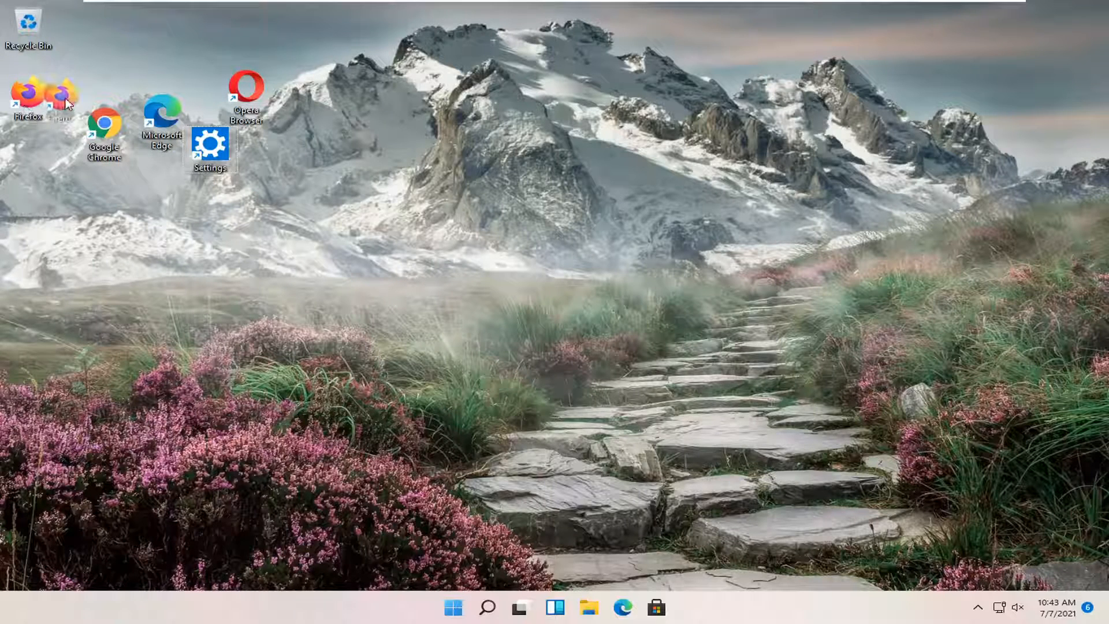
mouse_move(227, 145)
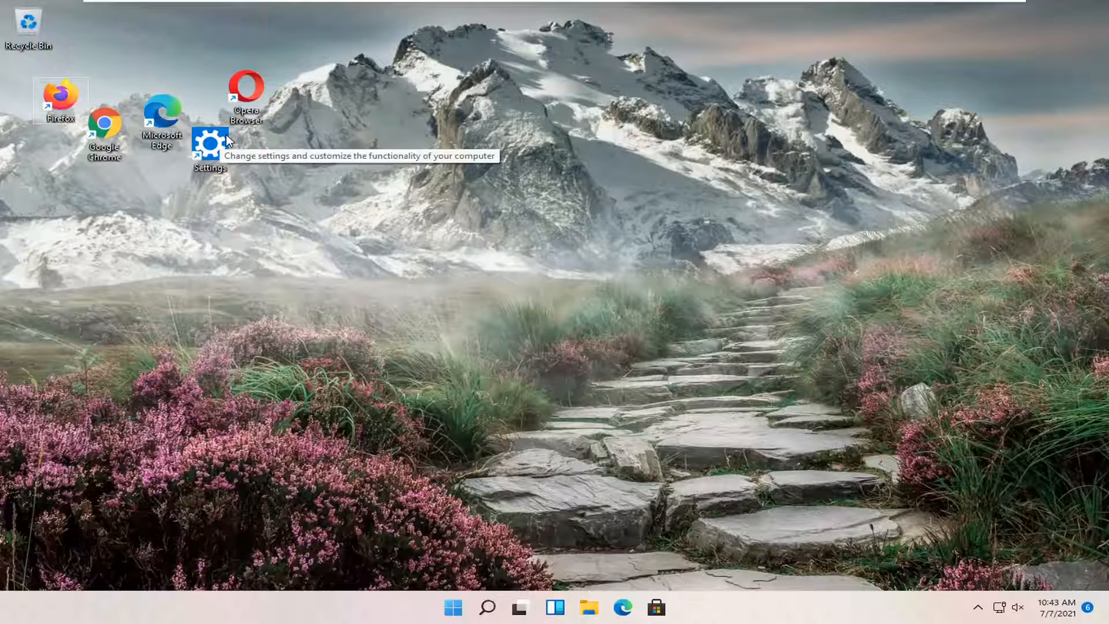
mouse_move(374, 217)
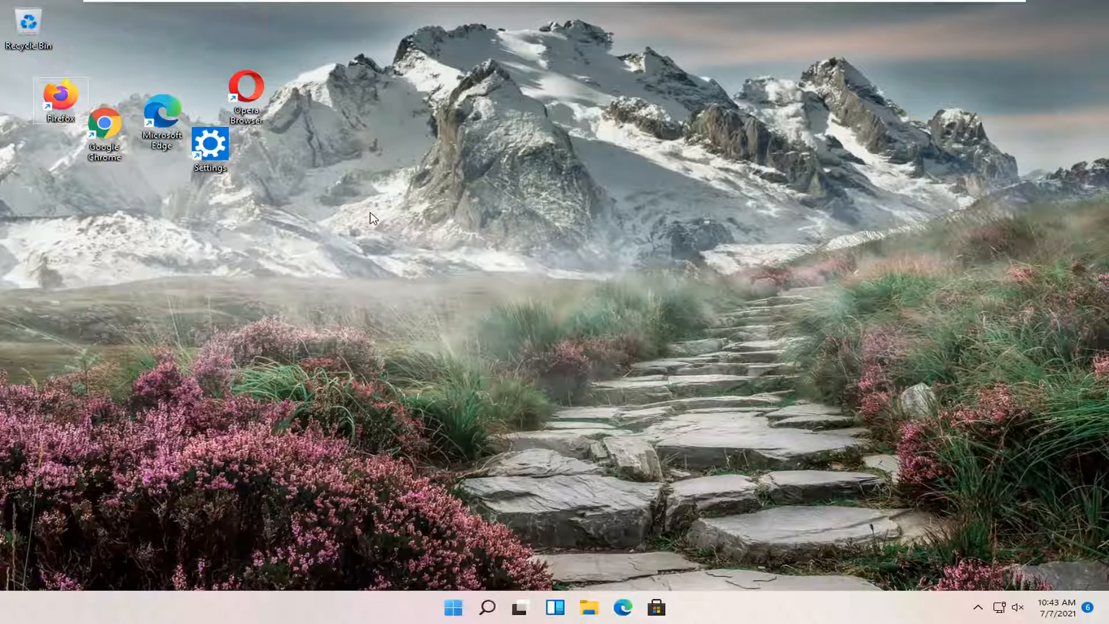
mouse_move(374, 198)
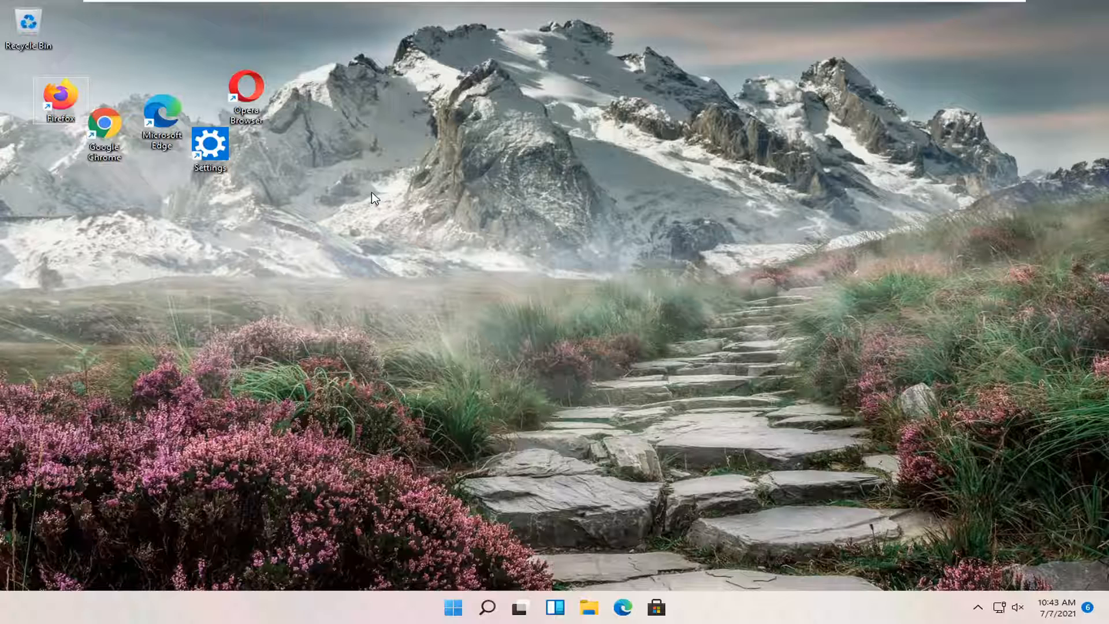
mouse_move(324, 122)
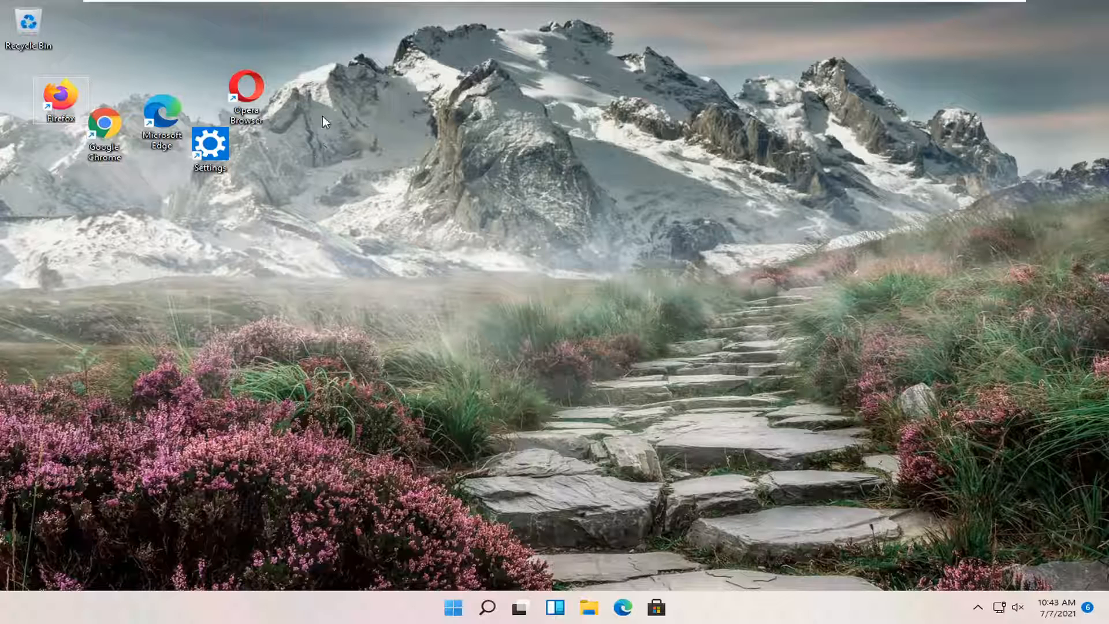
Enable Align icons to grid from the desktop View menu, then reopen the View submenu.
right_click(322, 132)
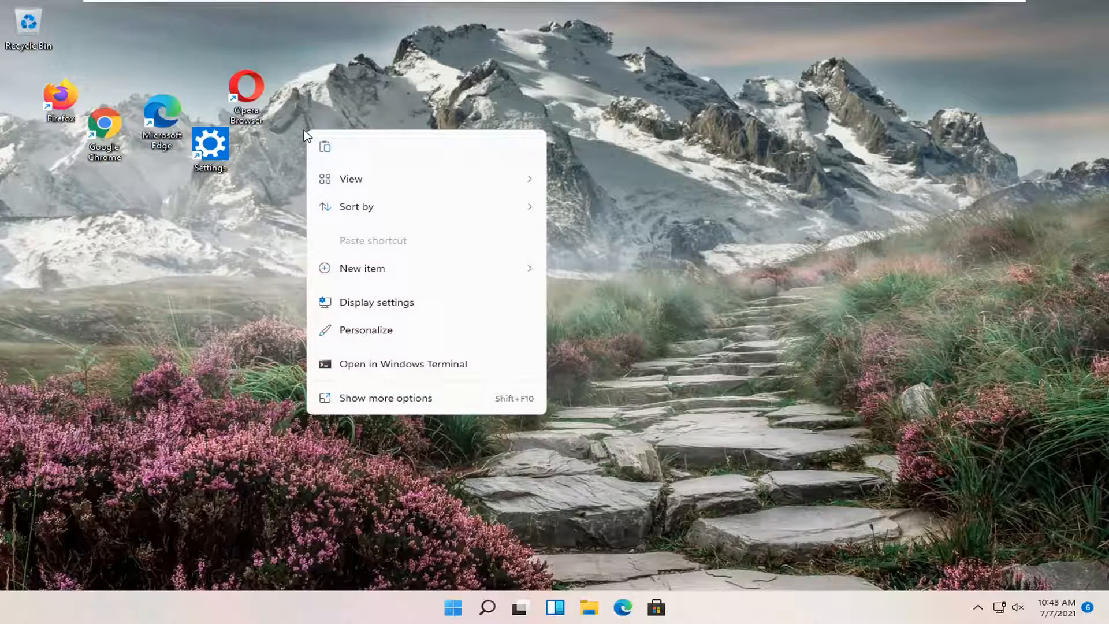
left_click(350, 178)
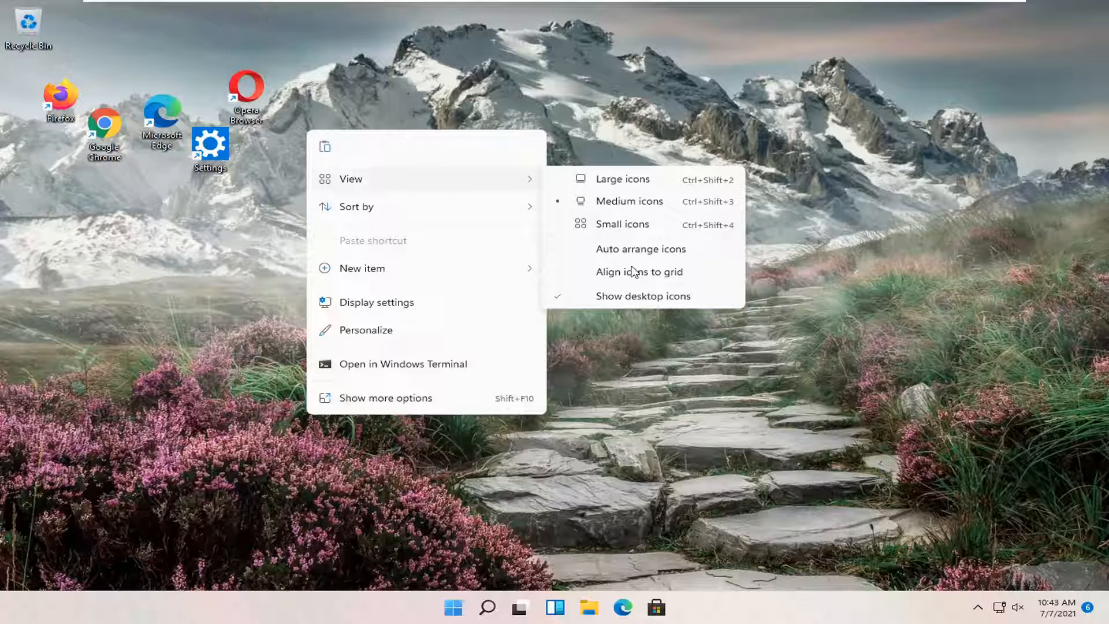
mouse_move(589, 276)
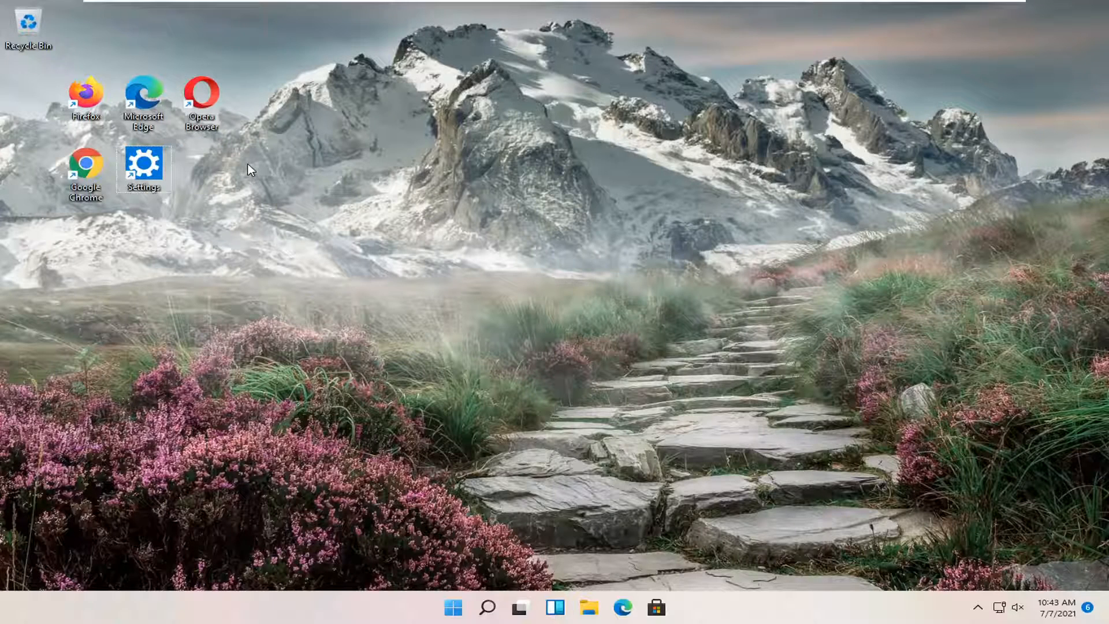
right_click(249, 170)
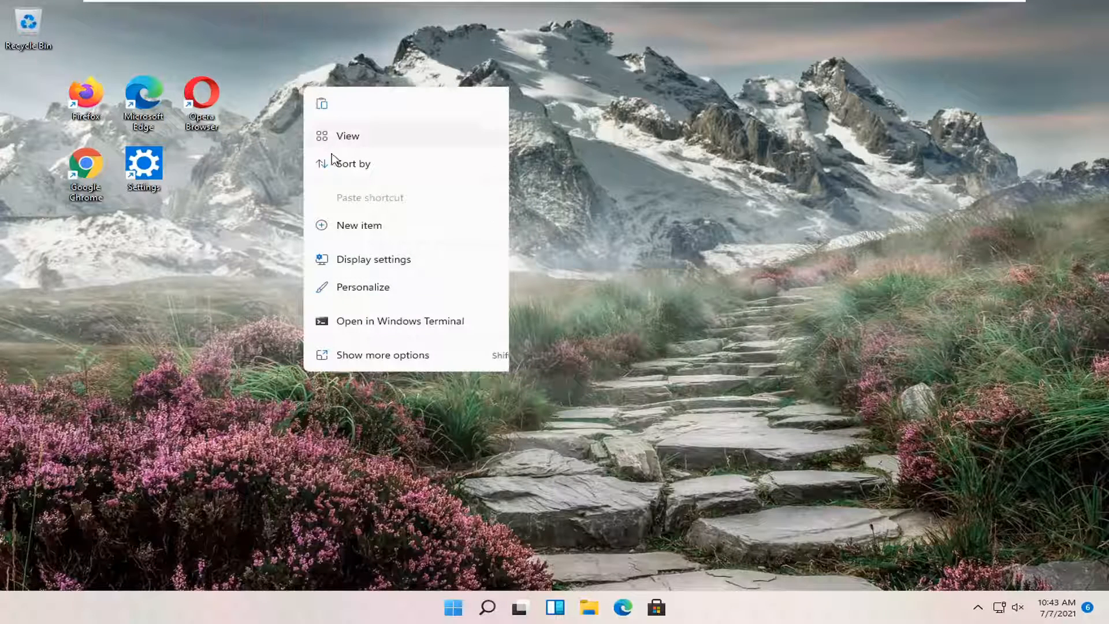
left_click(347, 135)
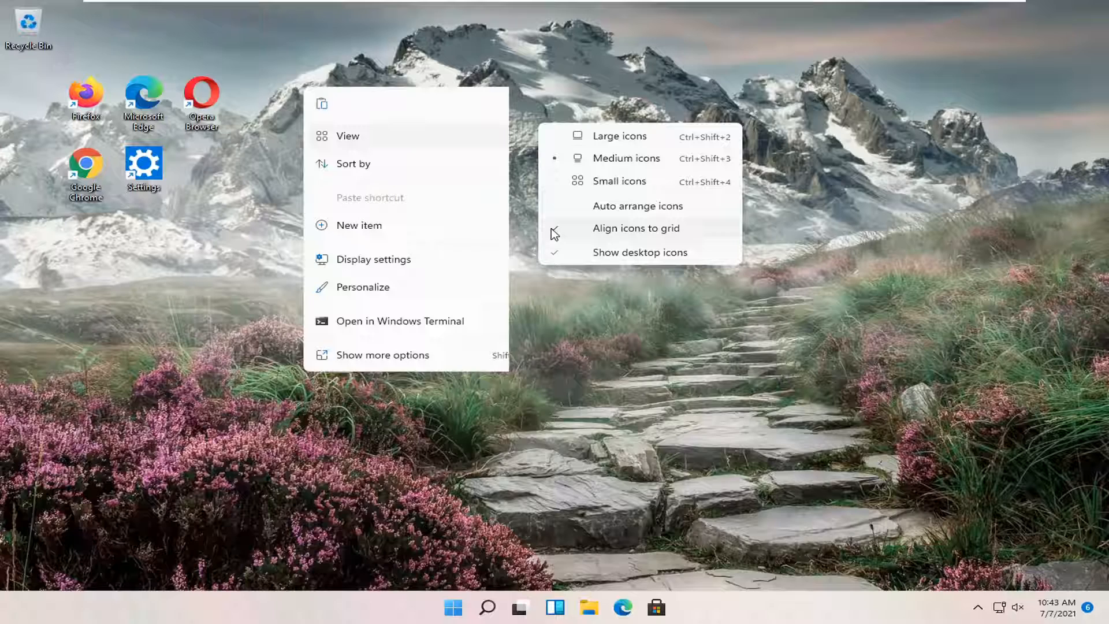